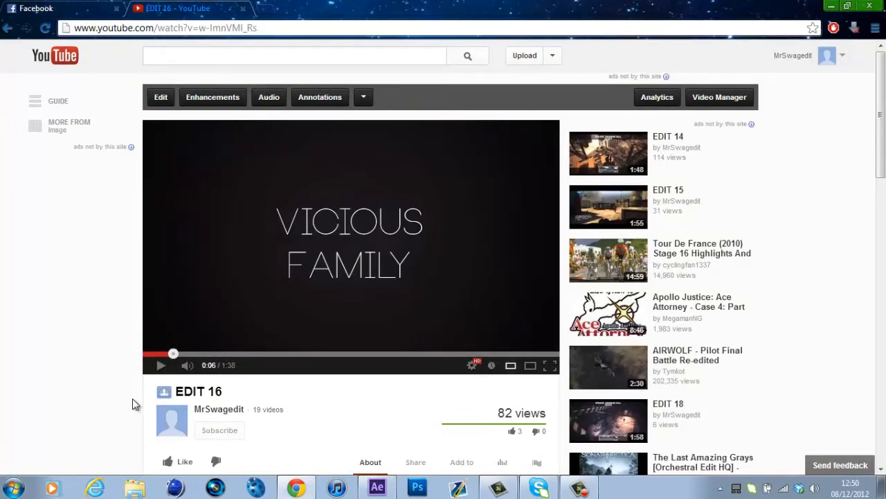
mouse_move(164, 377)
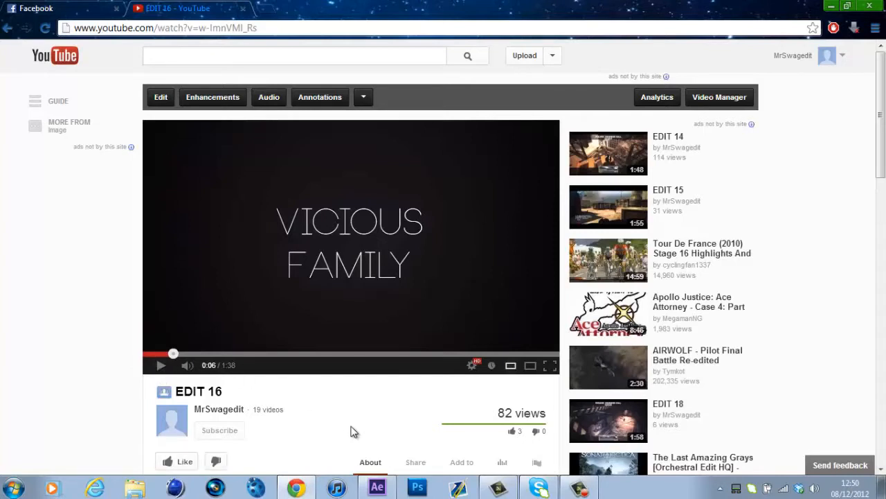
mouse_move(255, 388)
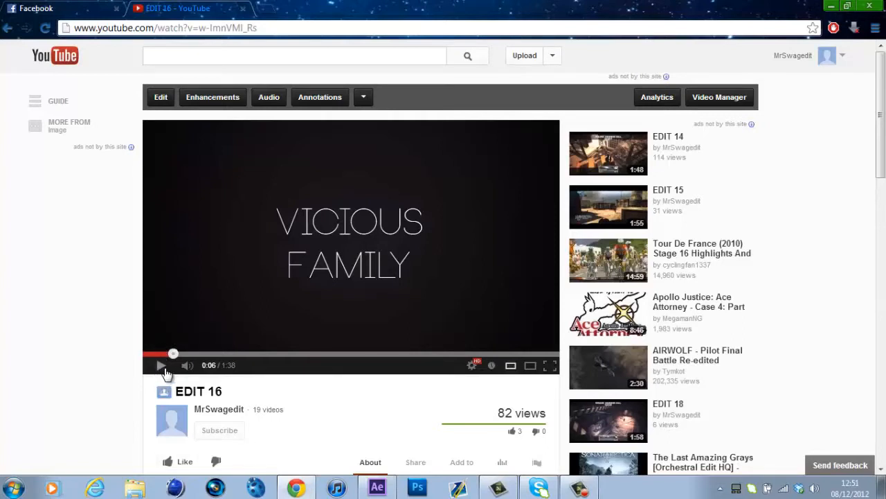
- Start playback of the finished EDIT 16 gameplay montage on YouTube
click(160, 366)
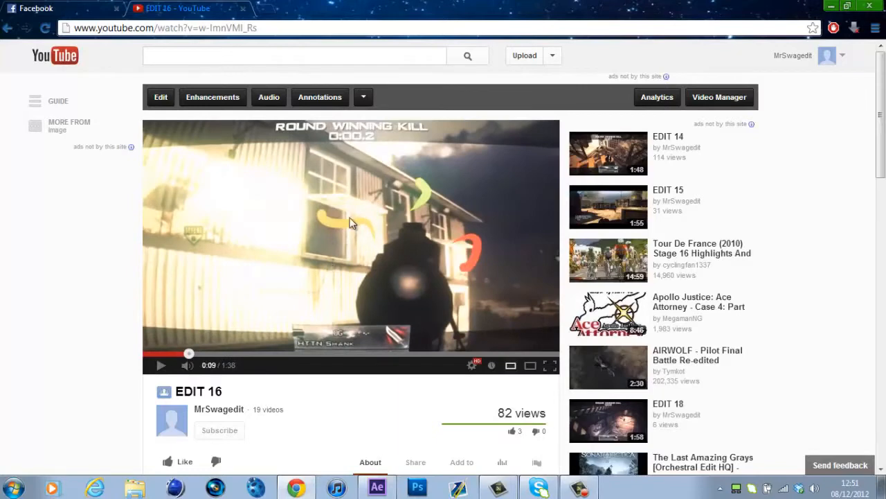
mouse_move(478, 243)
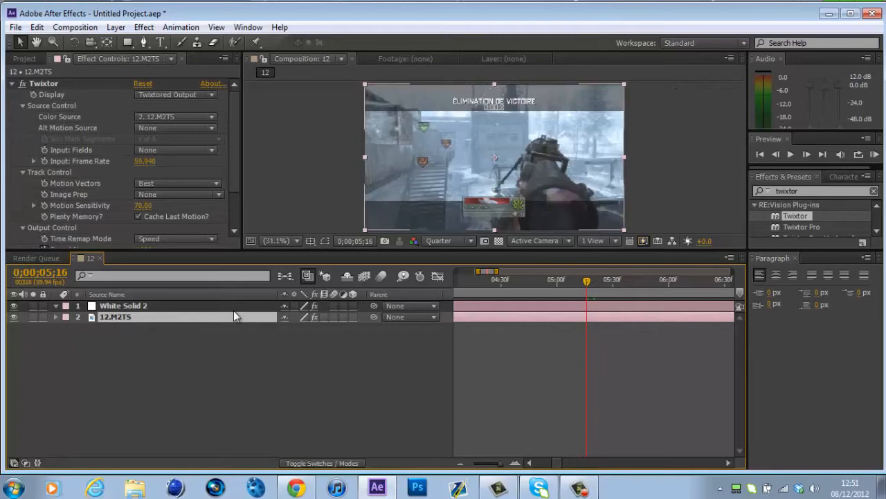
- Create a new white solid layer and apply the Trapcode 3D Stroke effect to it
click(123, 306)
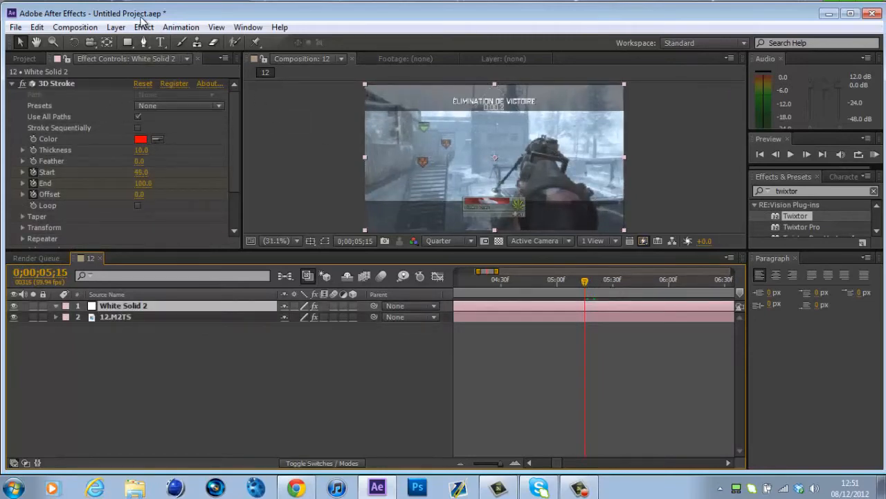
click(116, 28)
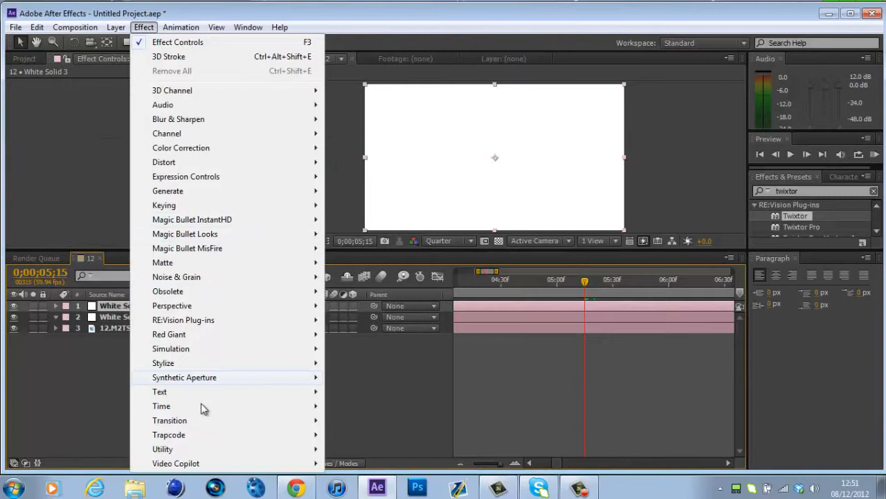
click(169, 435)
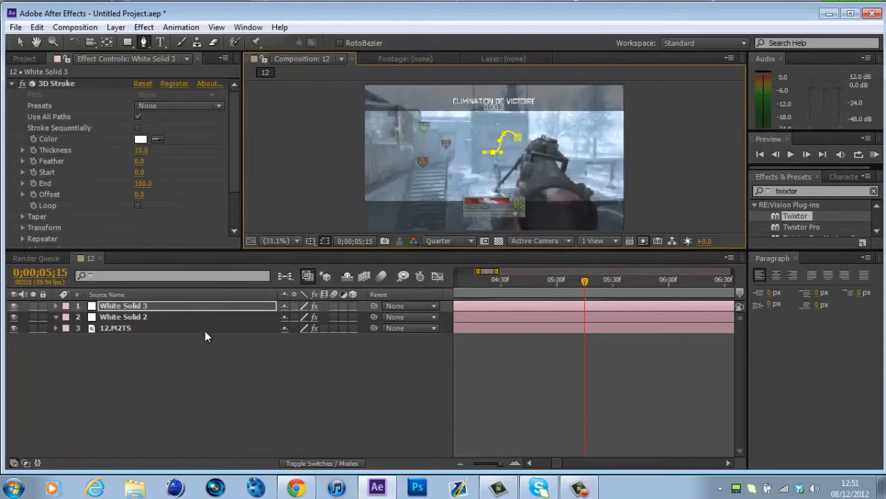
- Duplicate the red-stroke White Solid 2 layer and expose its 3D Stroke Start, End and Offset properties
click(123, 315)
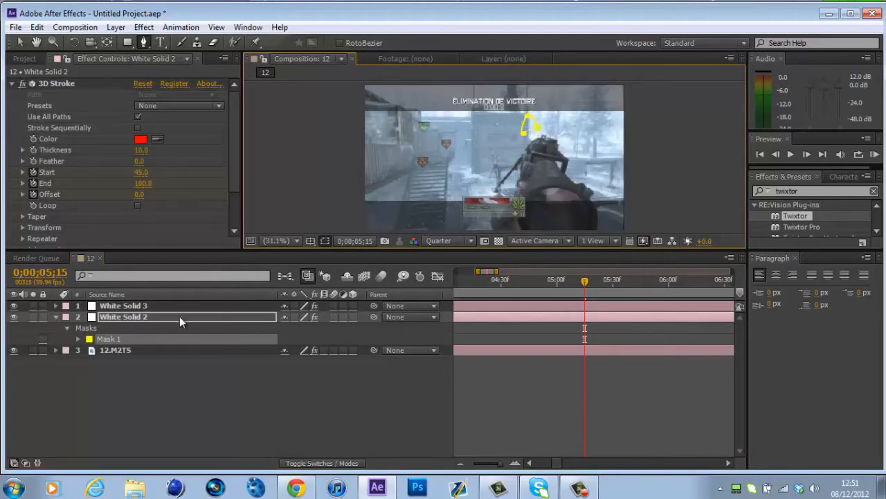
click(122, 316)
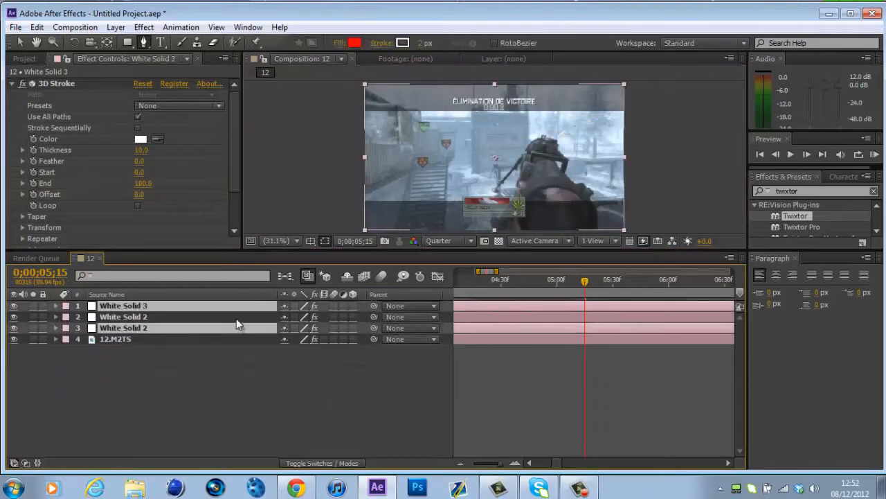
click(144, 183)
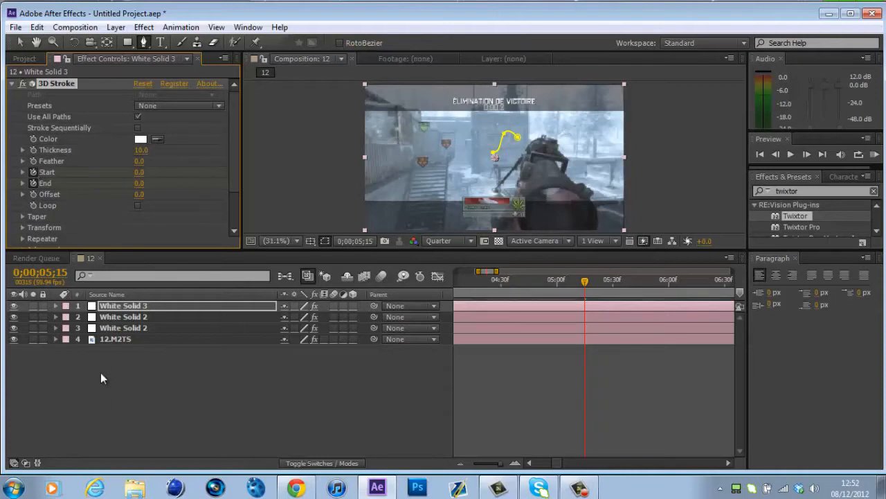
click(124, 316)
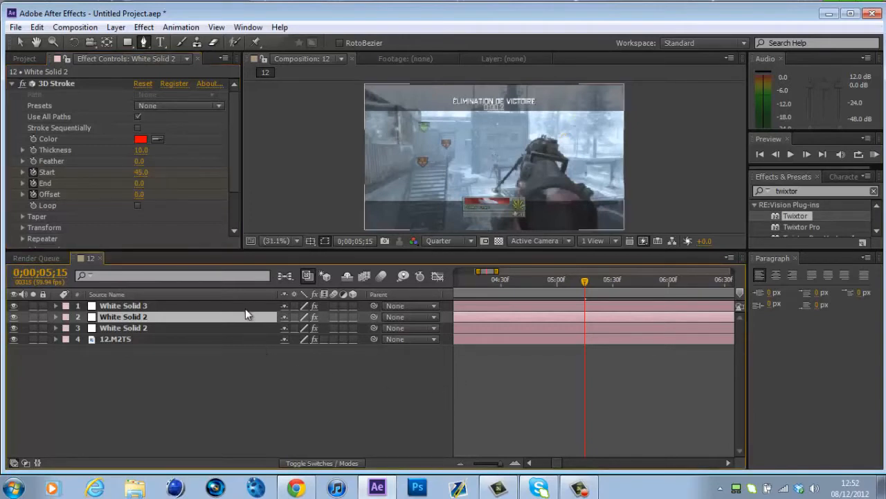
click(55, 315)
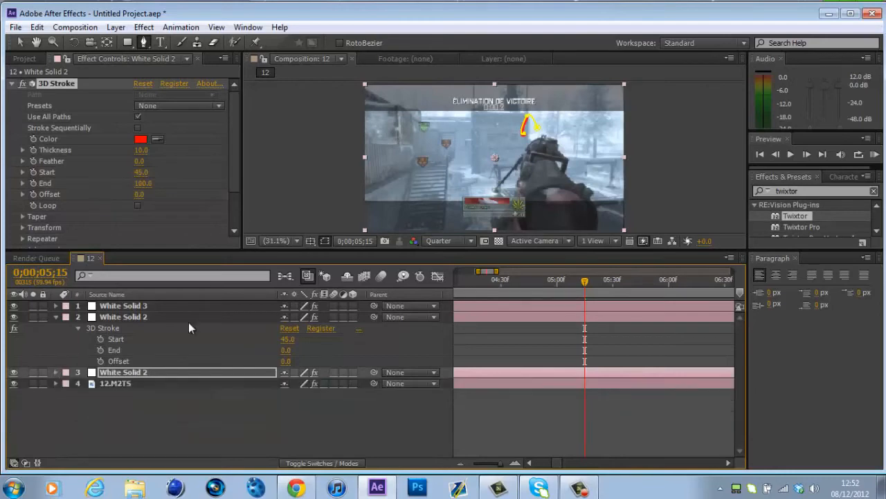
- Keyframe 3D Stroke Start and End on the duplicate red layer, setting a value of 0.0 so the line animates outward
click(101, 338)
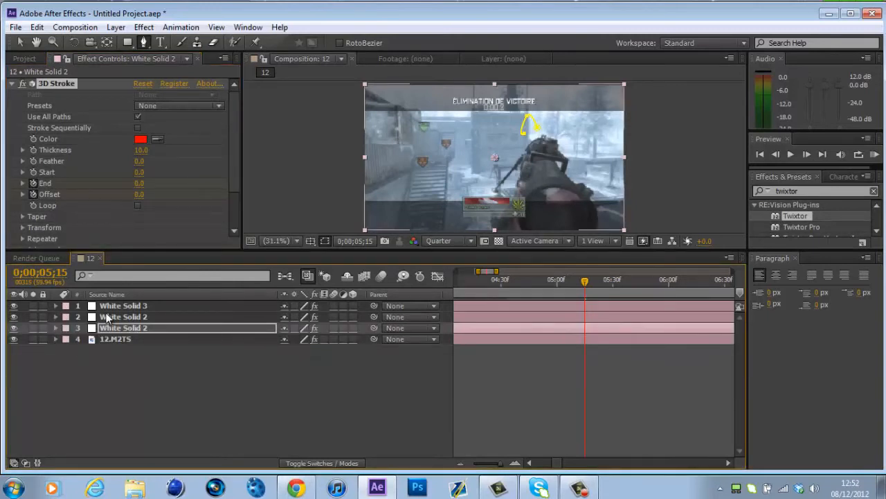
click(123, 307)
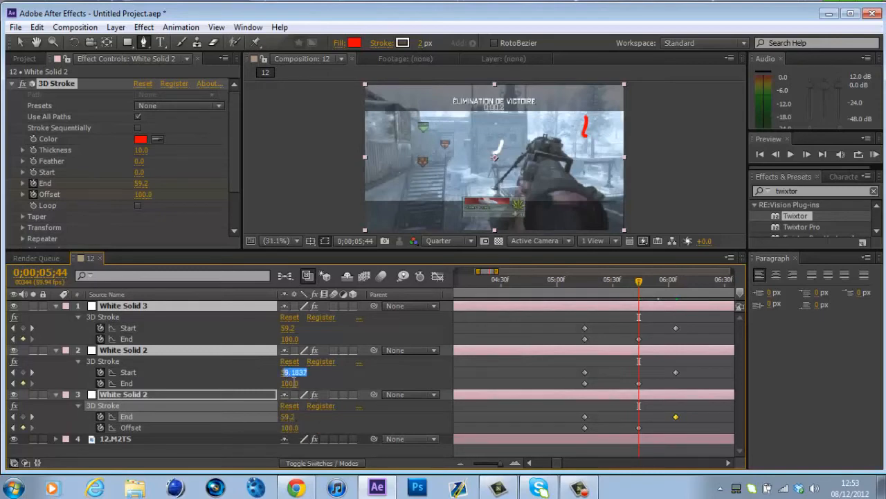
text(0.0)
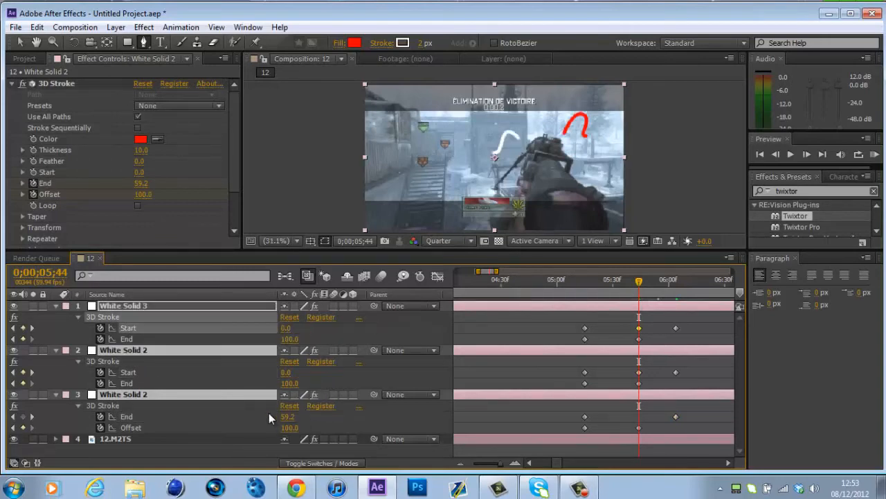
double_click(288, 416)
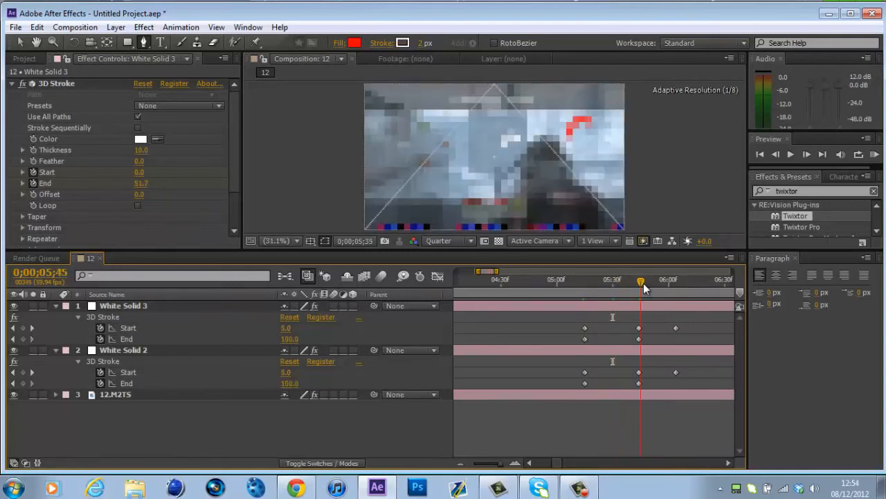
- Enable 3D Stroke Taper on both White Solid 3 and White Solid 2 so the lines thin at their ends
drag(640, 282, 662, 283)
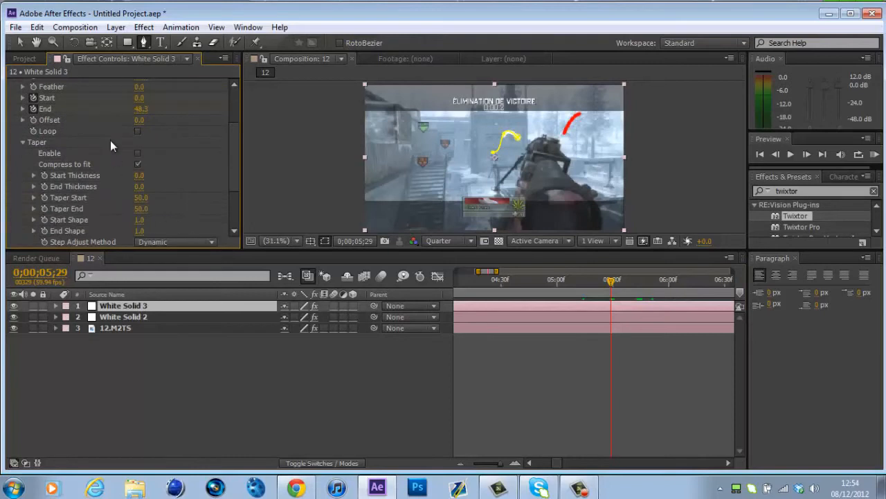
click(137, 152)
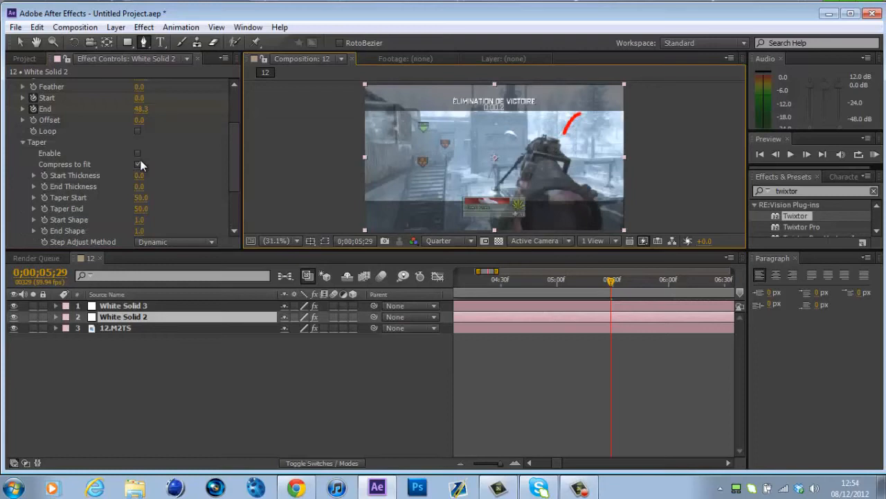
click(137, 152)
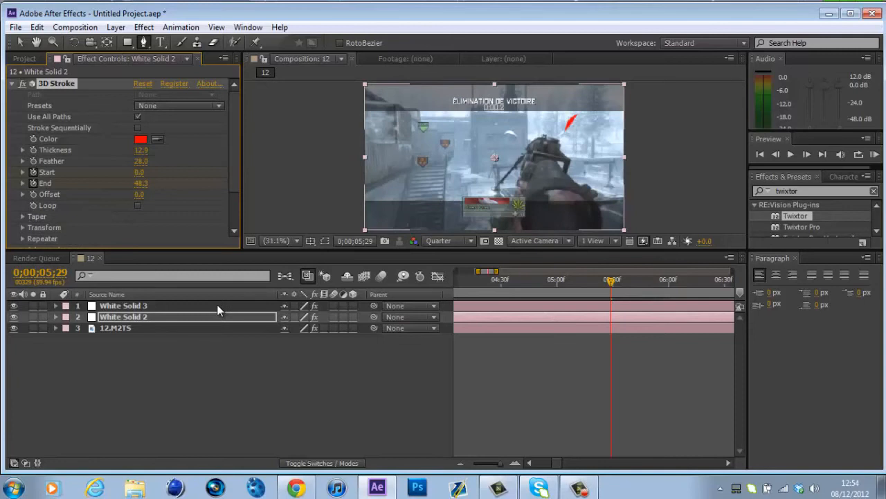
- Recolour White Solid 3's 3D Stroke from white to a blue shade and confirm it
click(139, 138)
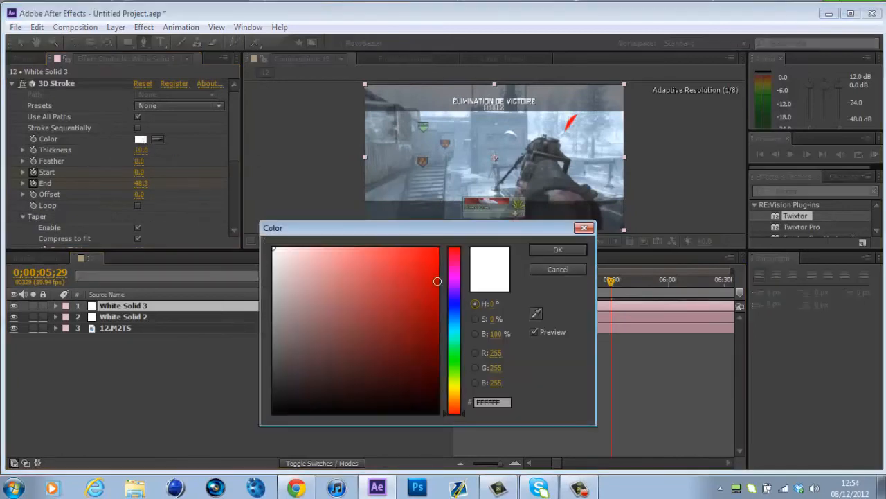
click(414, 305)
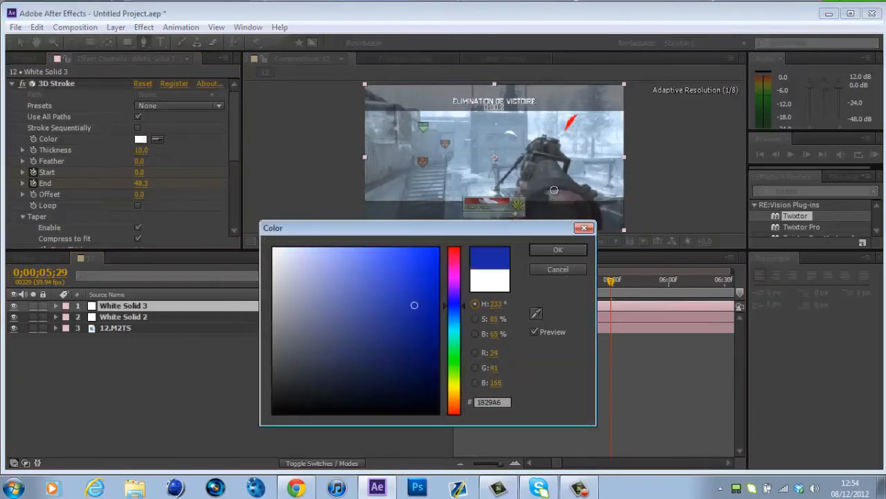
click(558, 249)
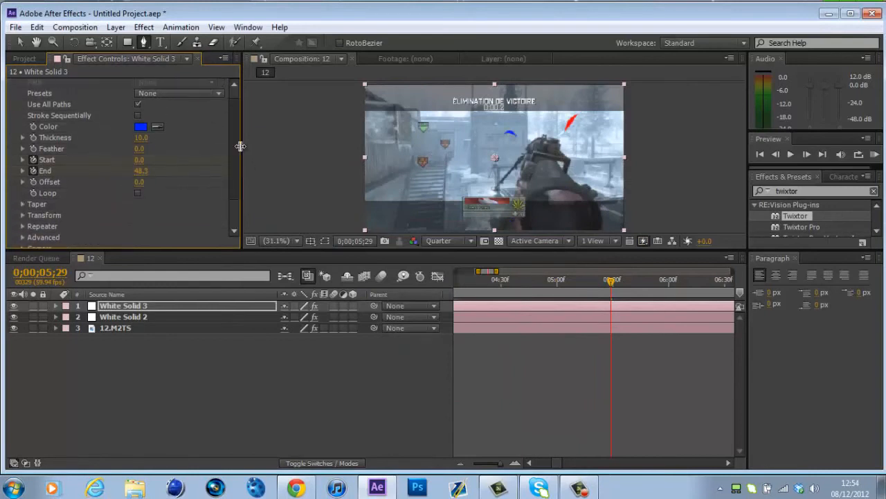
click(13, 80)
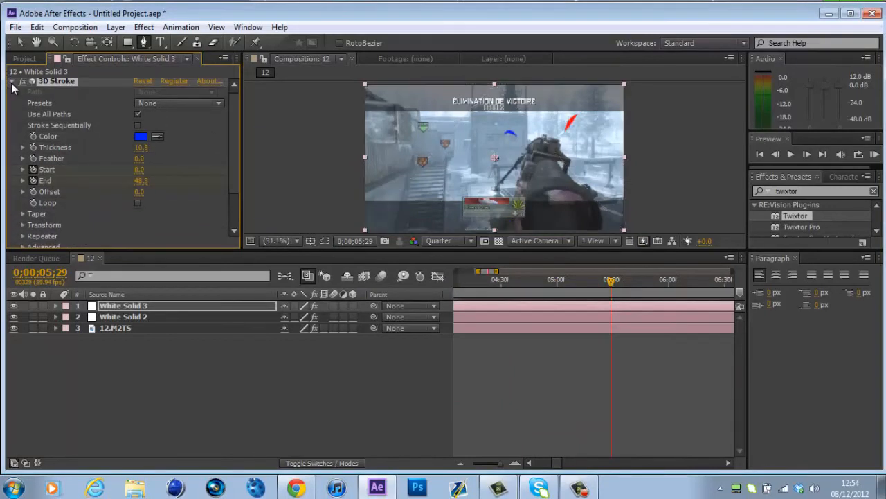
click(12, 82)
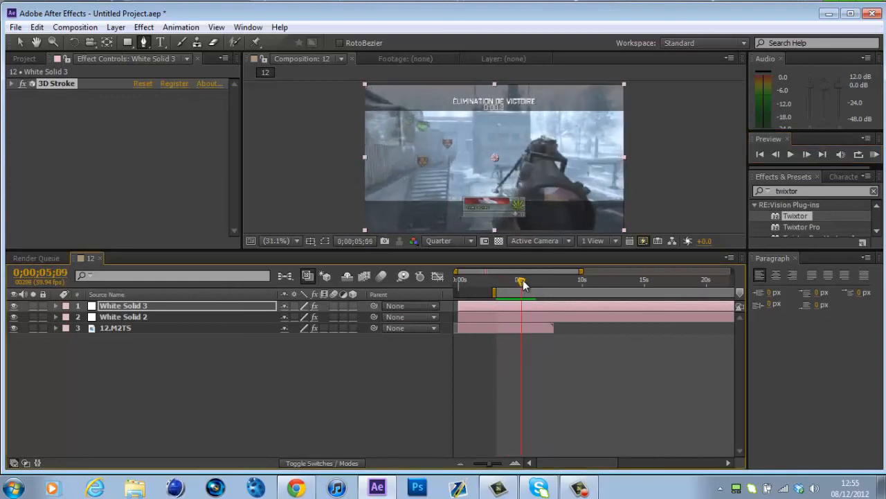
drag(520, 280, 538, 280)
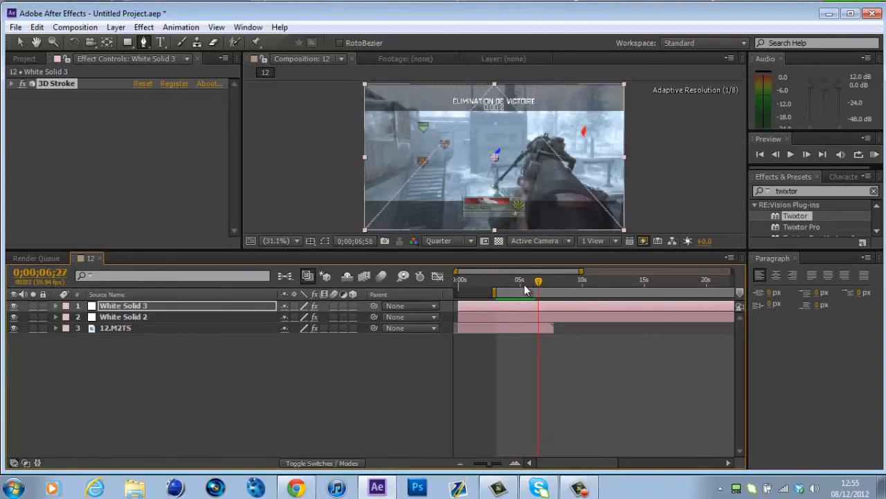